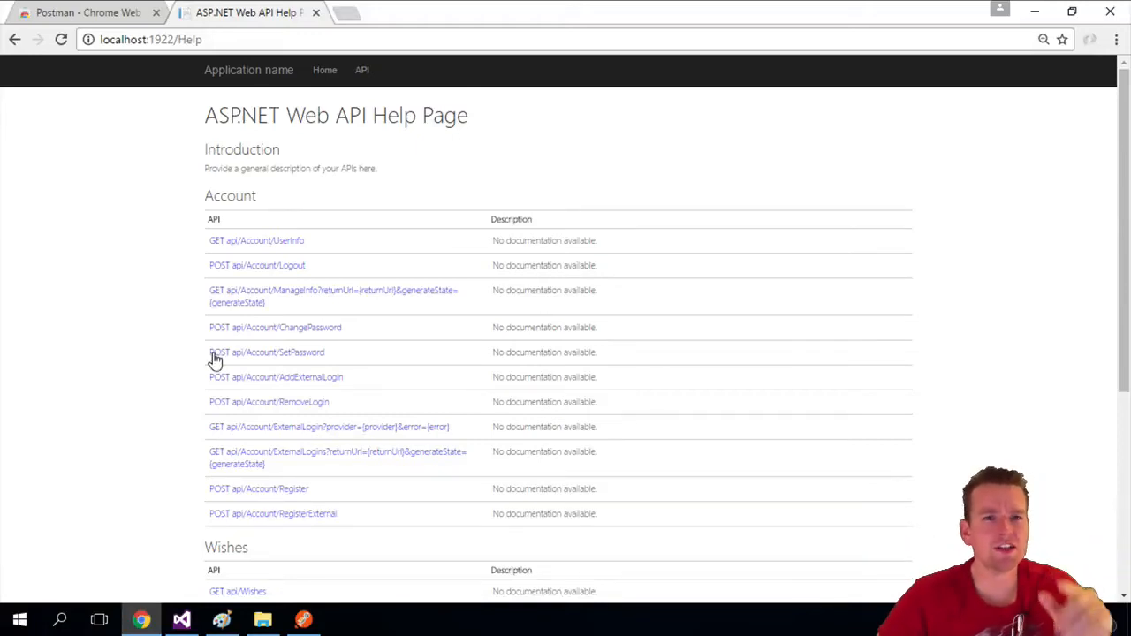
mouse_move(302, 85)
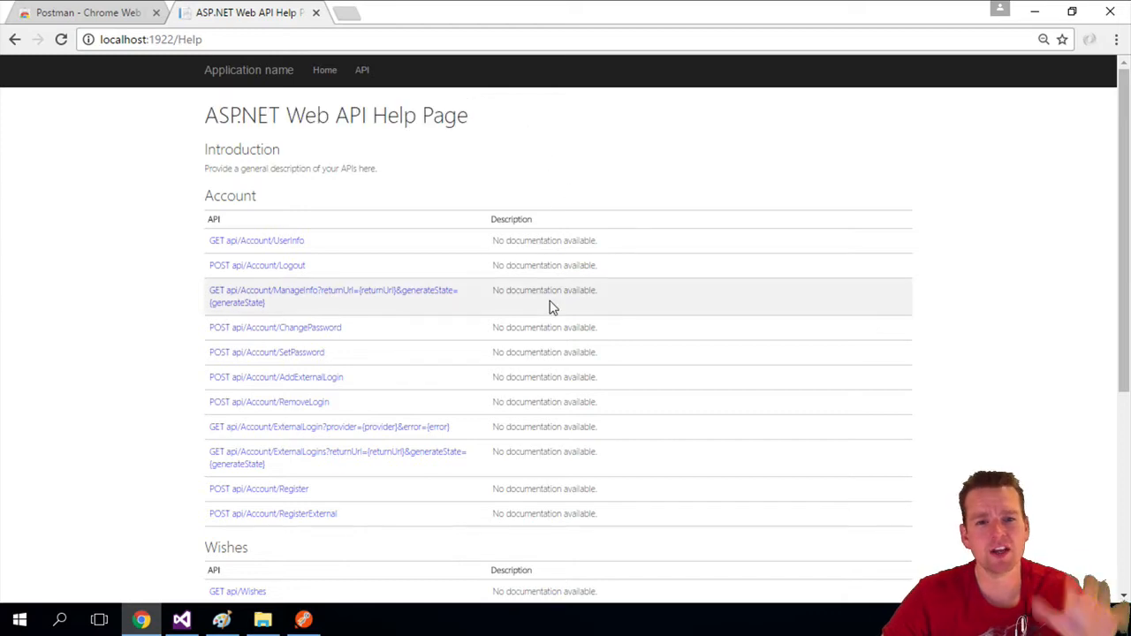
- Scroll to the Wishes section and follow the GET api/Wishes documentation link
scroll("down", 3)
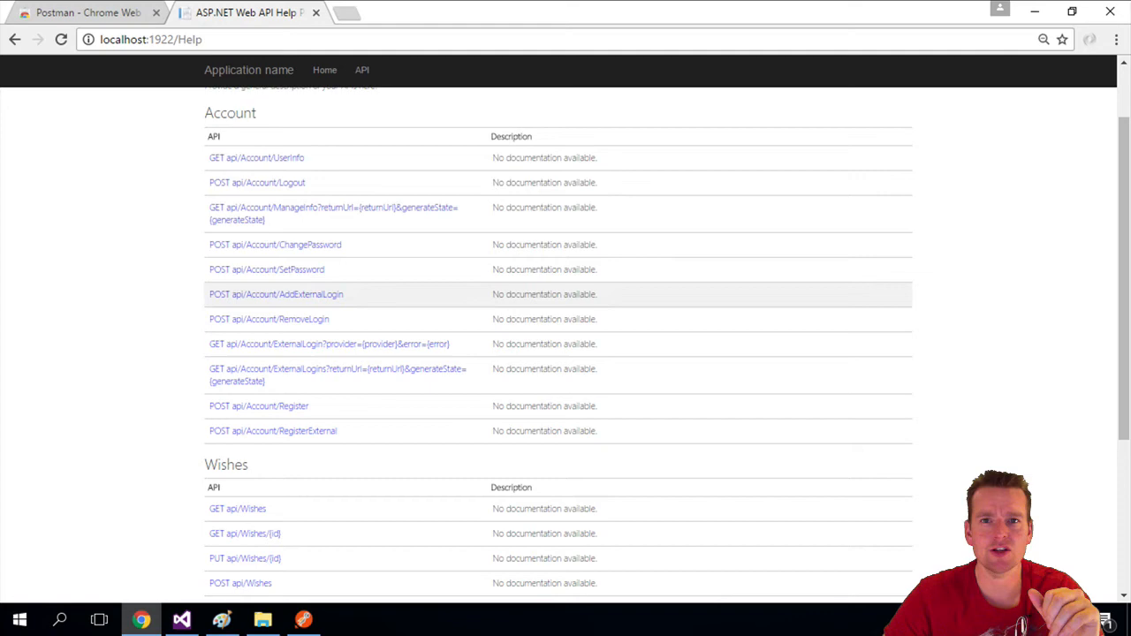
mouse_move(317, 166)
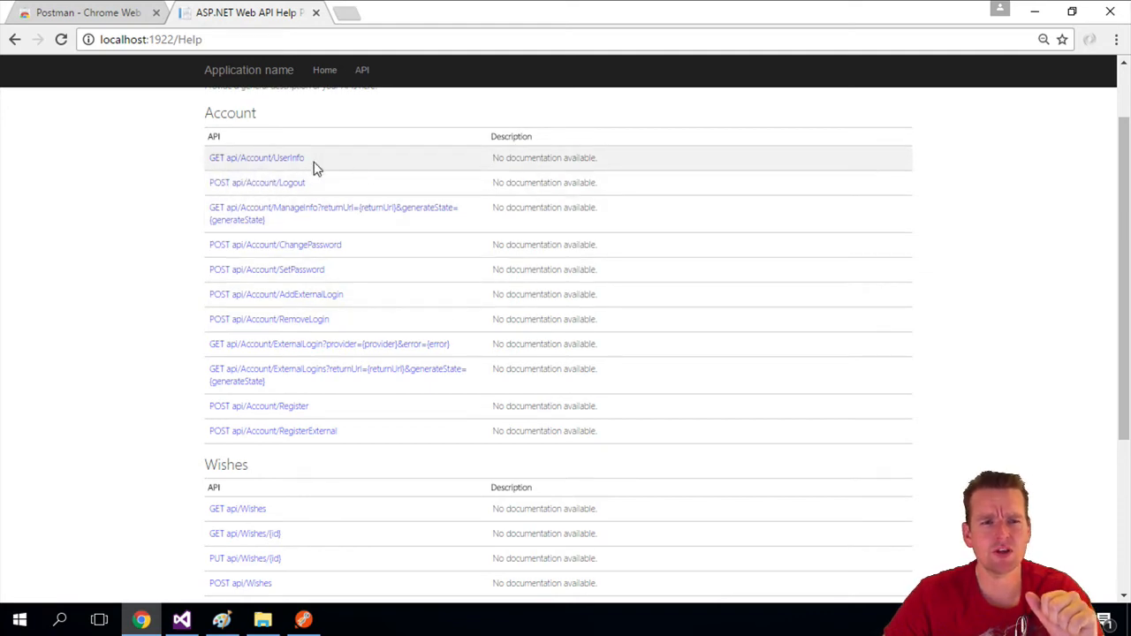
scroll("down", 3)
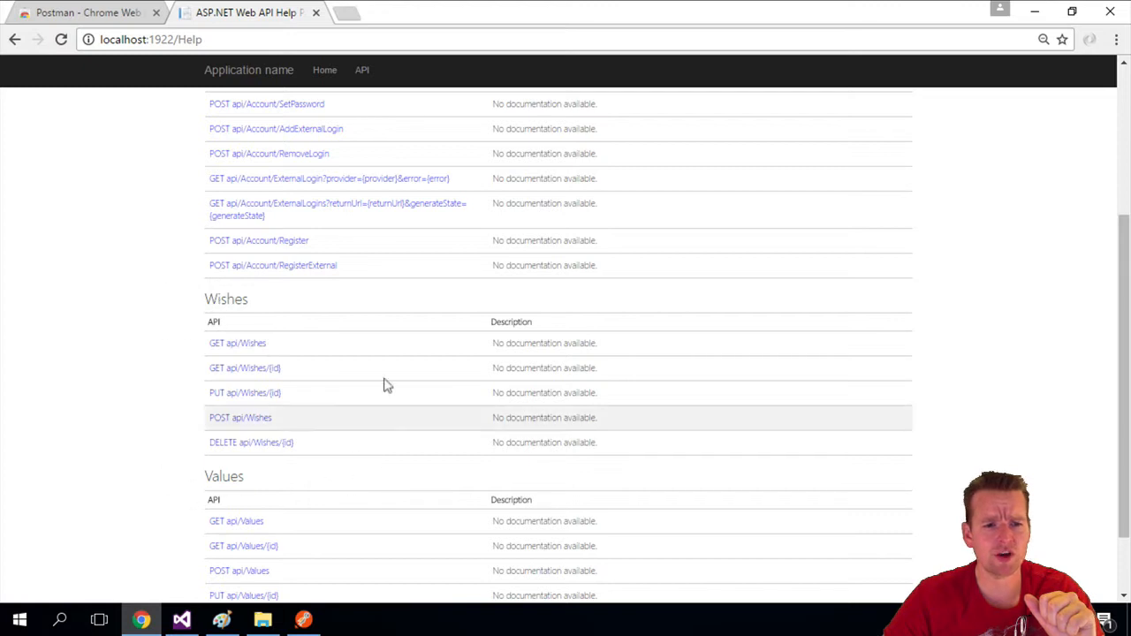
mouse_move(509, 336)
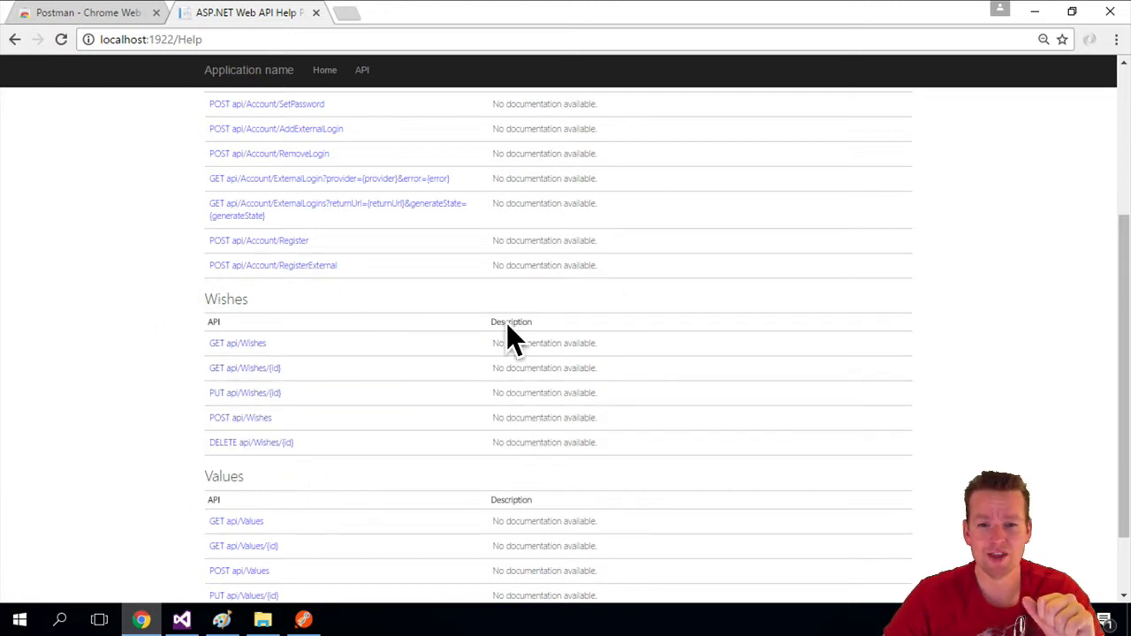
mouse_move(538, 448)
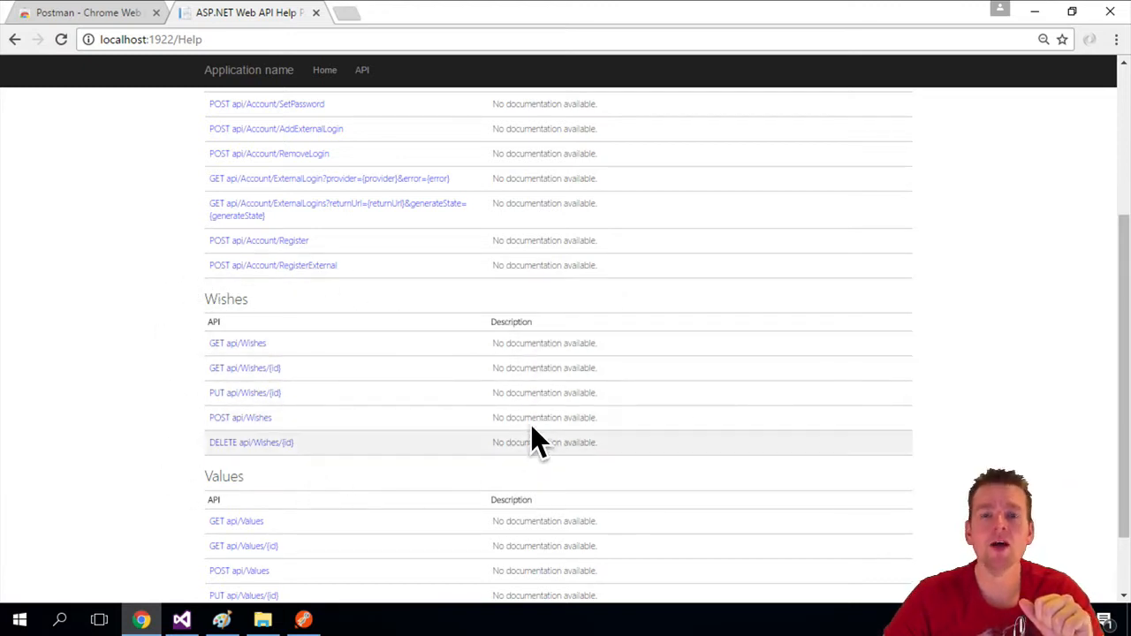
mouse_move(422, 426)
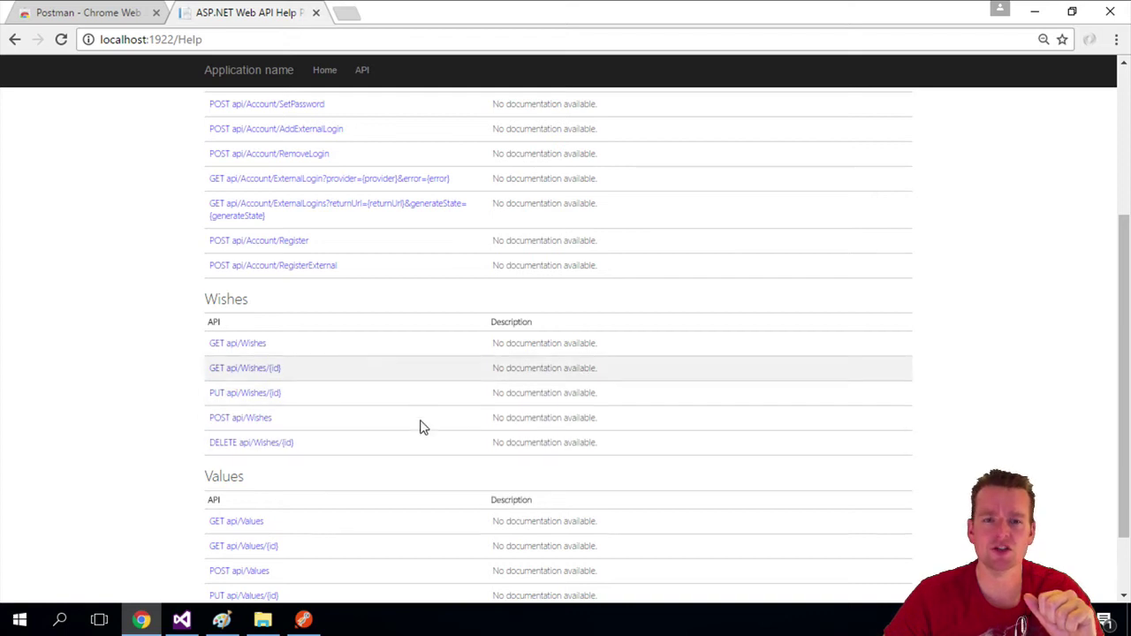
mouse_move(257, 346)
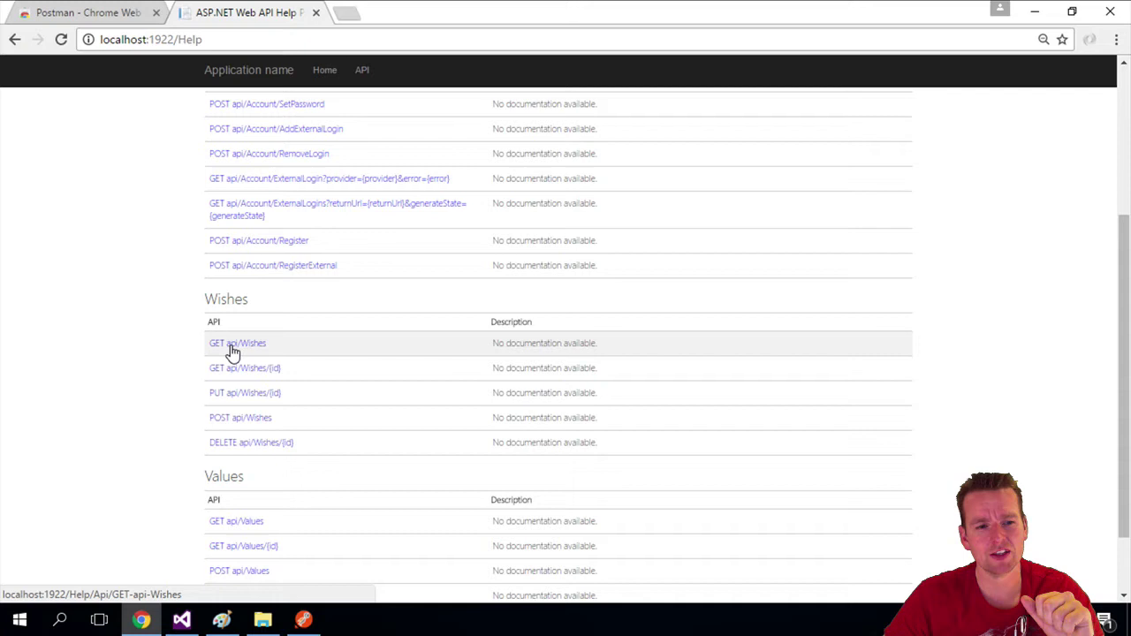
left_click(236, 343)
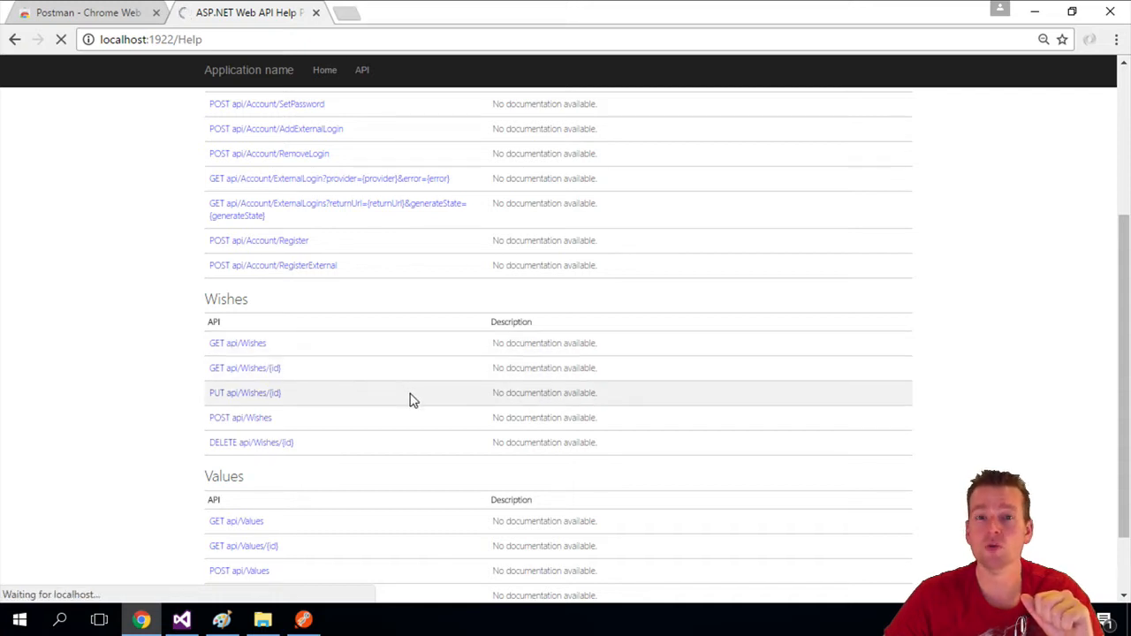
mouse_move(304, 361)
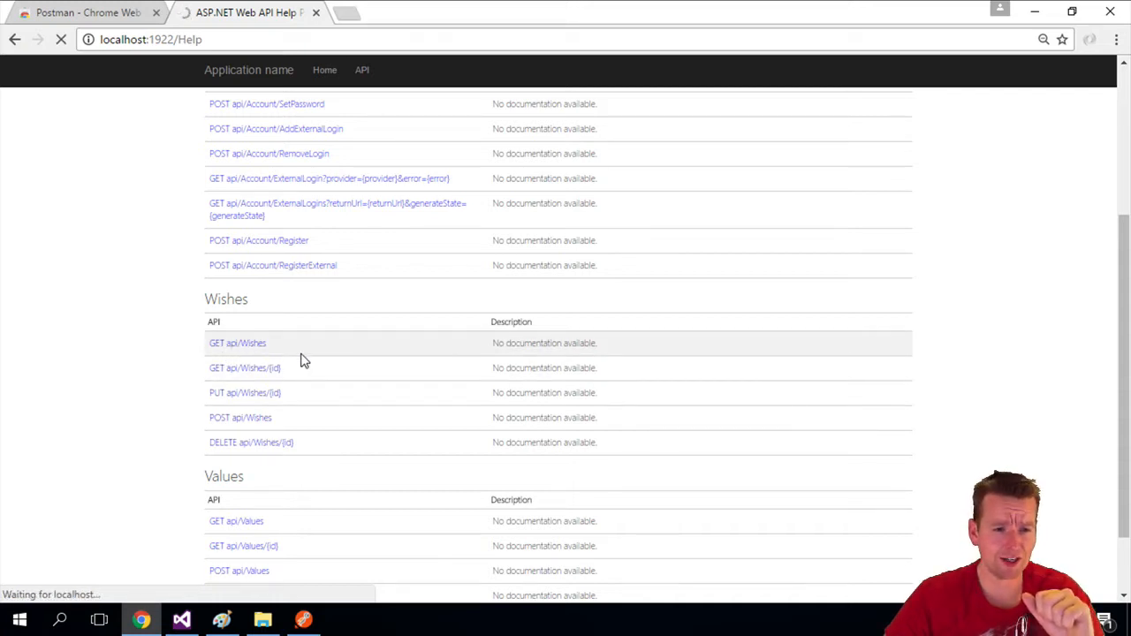
- Review the GET api/Wishes page's Wish fields and JSON sample, then highlight GET in its title
left_click(237, 343)
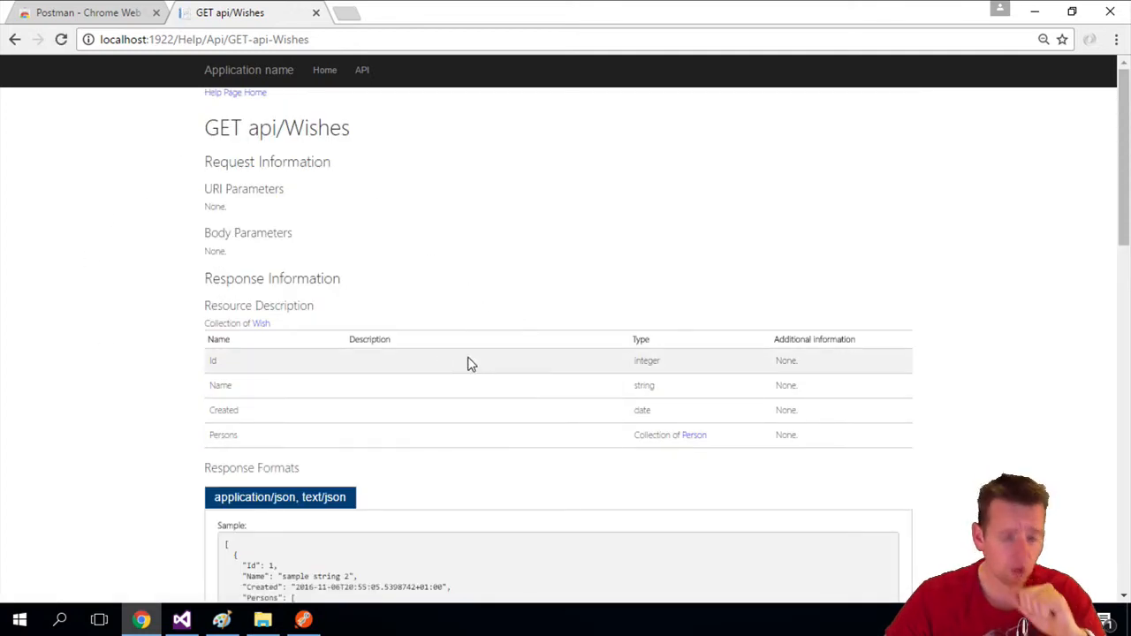
mouse_move(452, 472)
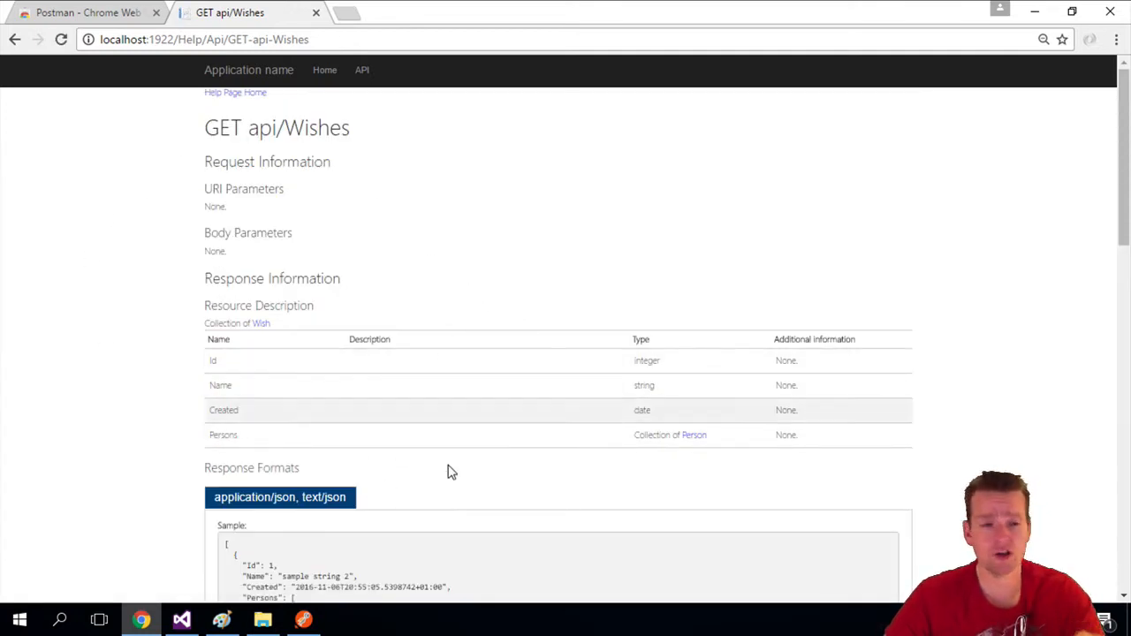
scroll("down", 3)
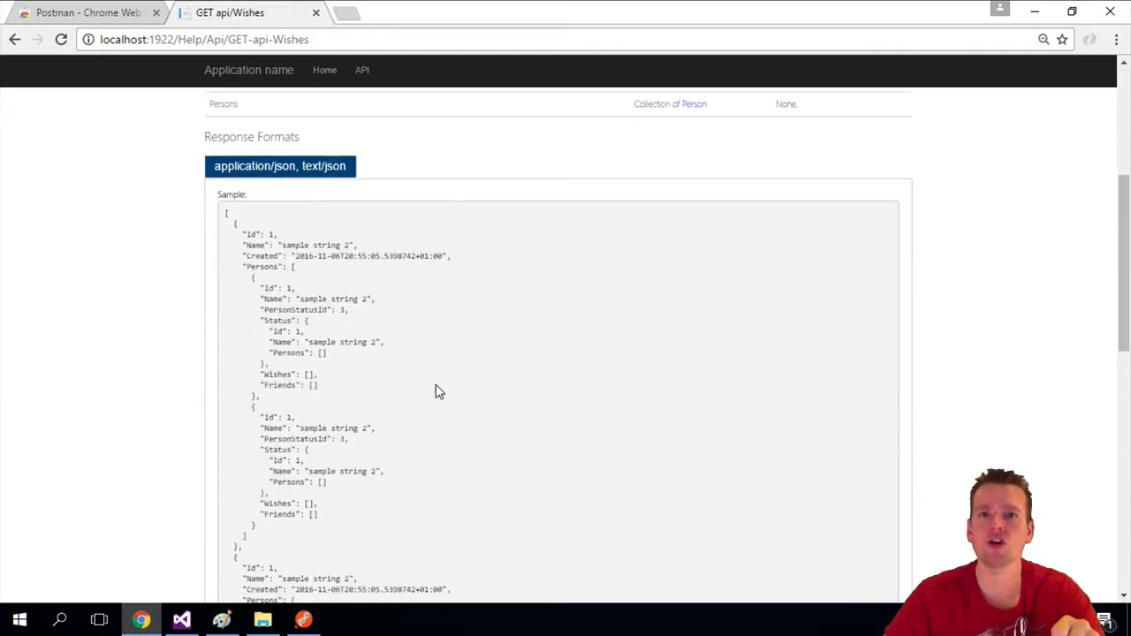
mouse_move(394, 375)
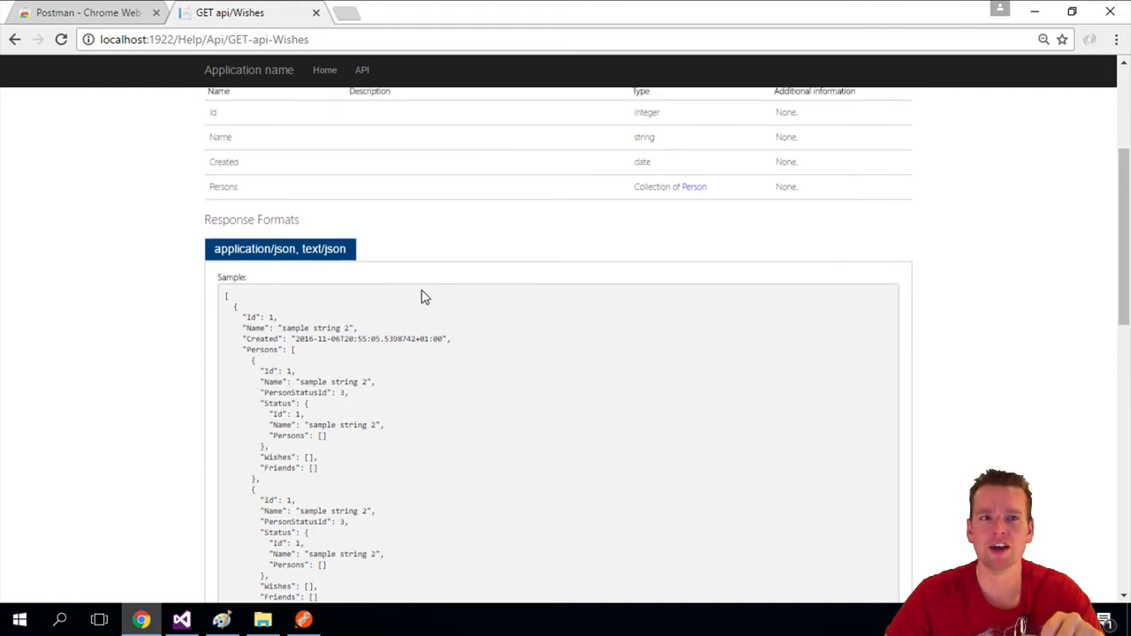
scroll("up", 3)
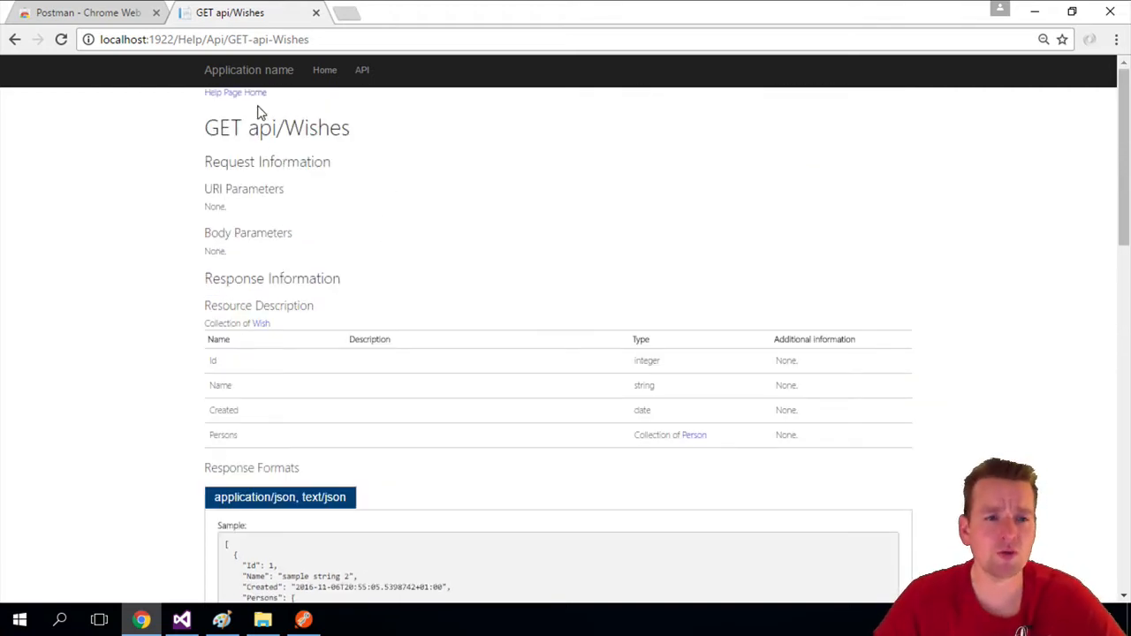
double_click(223, 128)
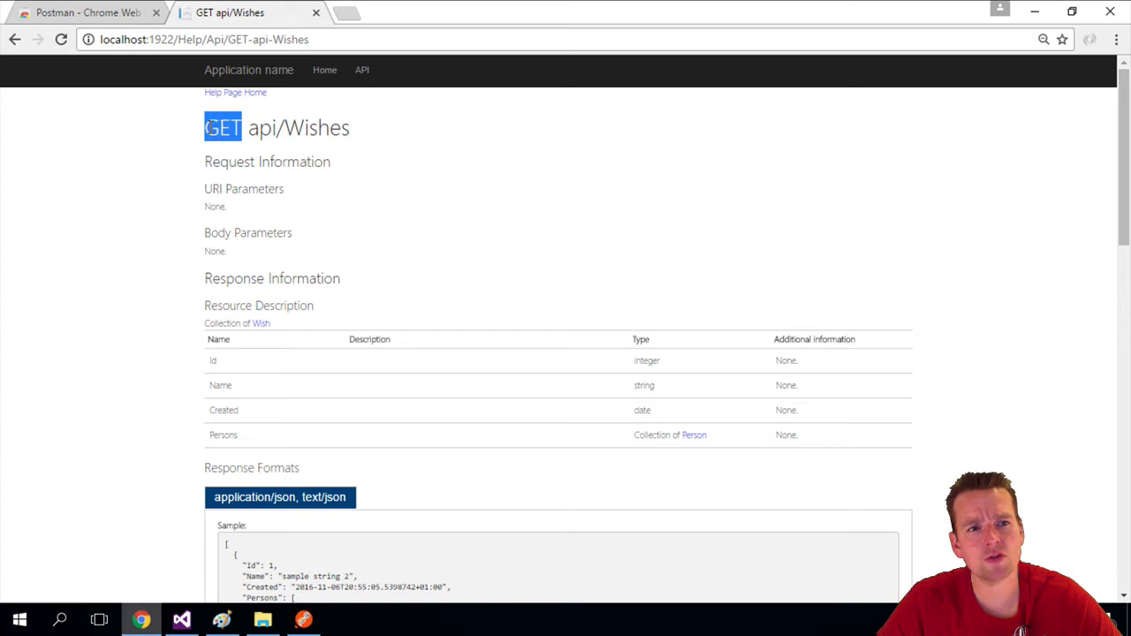
mouse_move(300, 219)
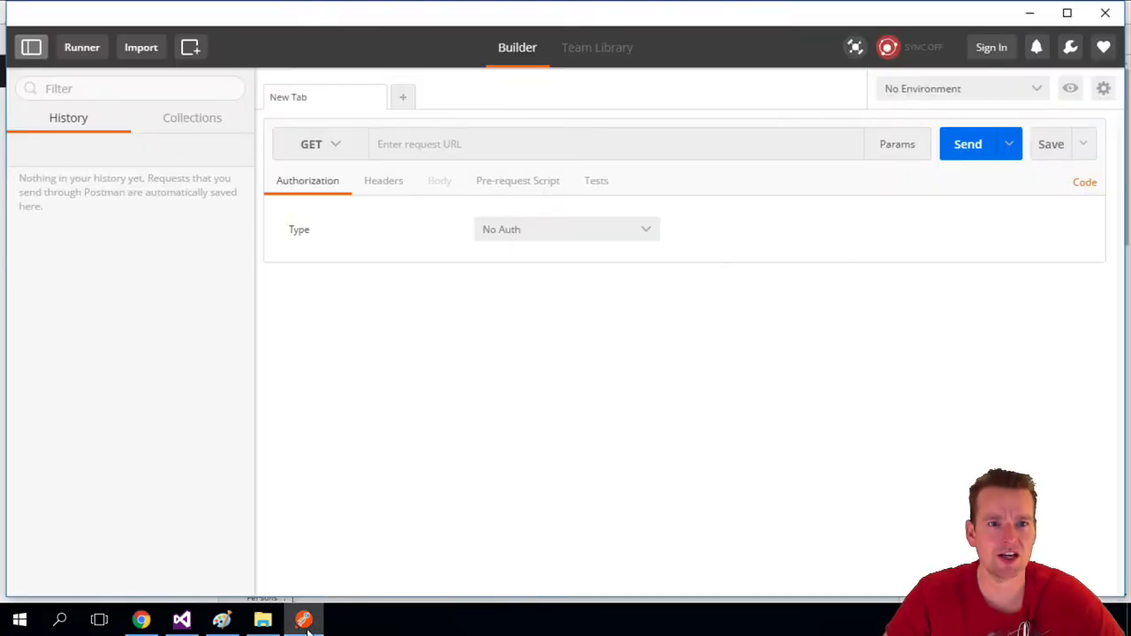
mouse_move(378, 136)
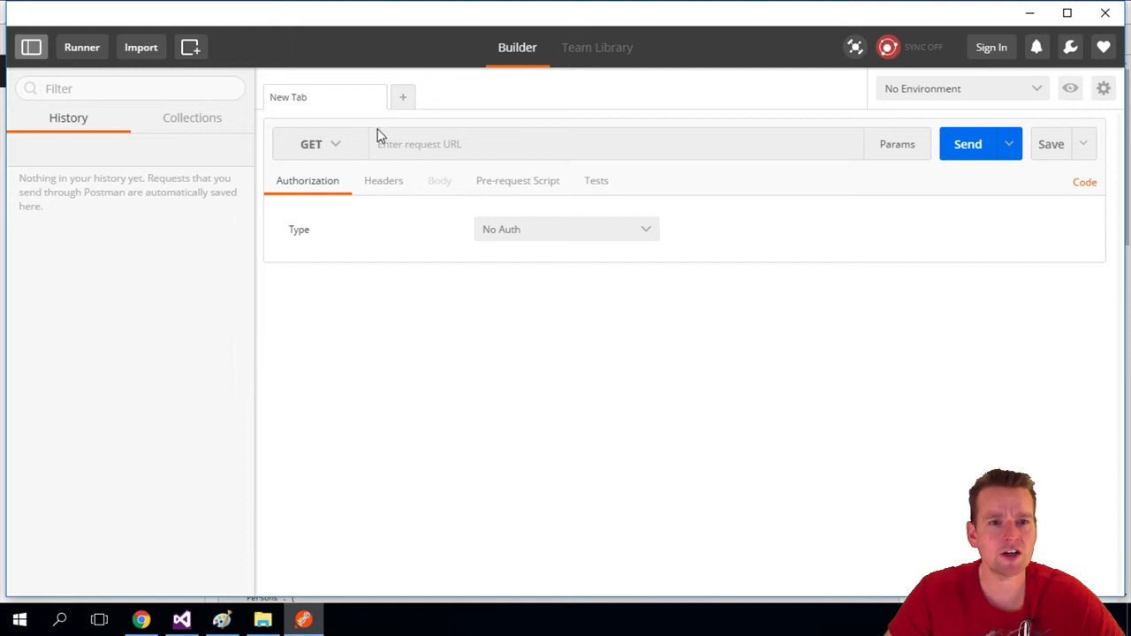
mouse_move(405, 106)
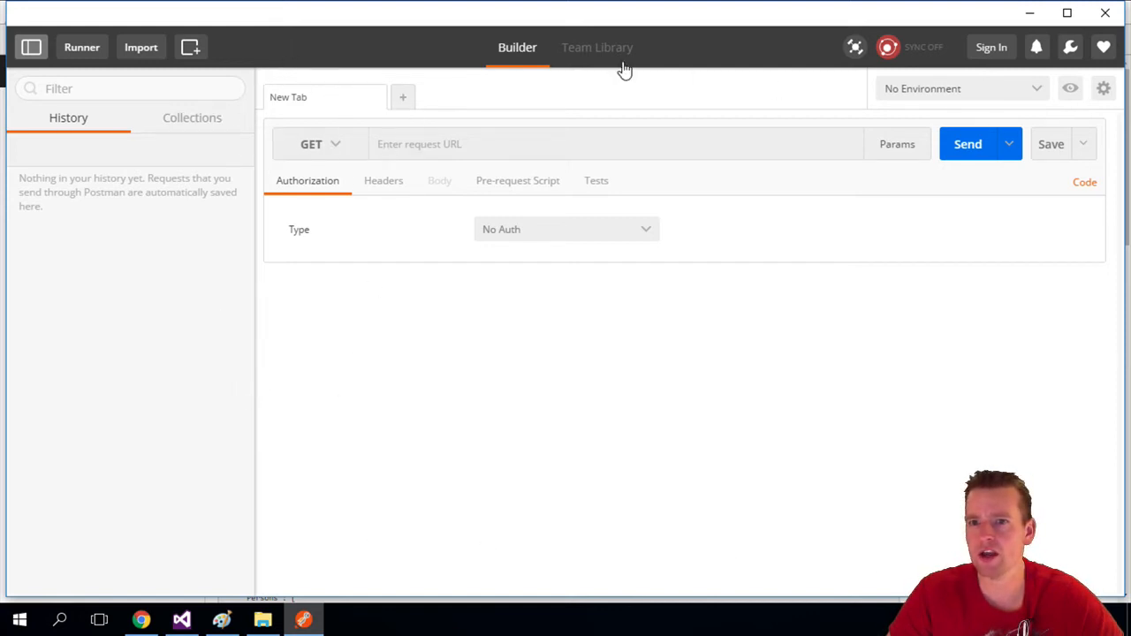
mouse_move(82, 126)
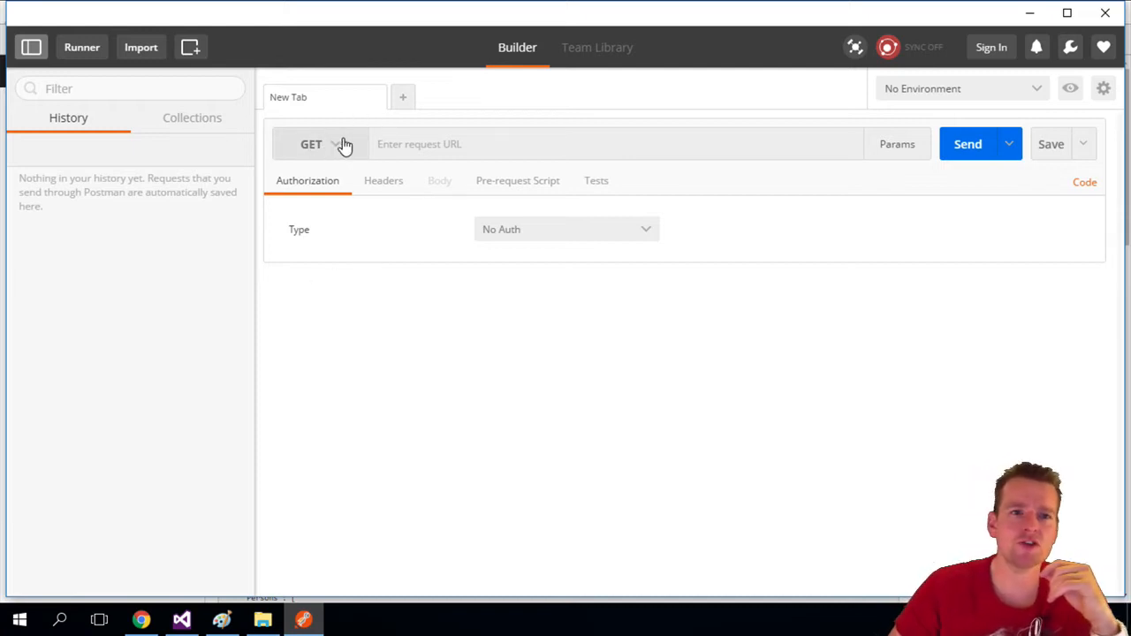
mouse_move(143, 601)
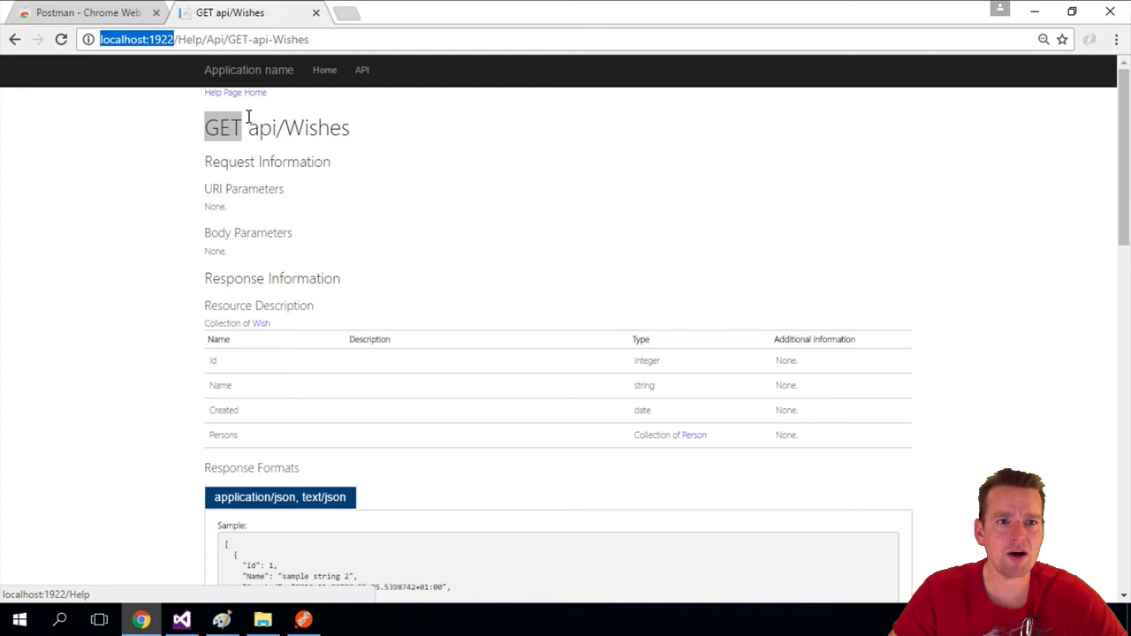
- Highlight the api/Wishes route in the help title and bring Postman back on screen
double_click(297, 128)
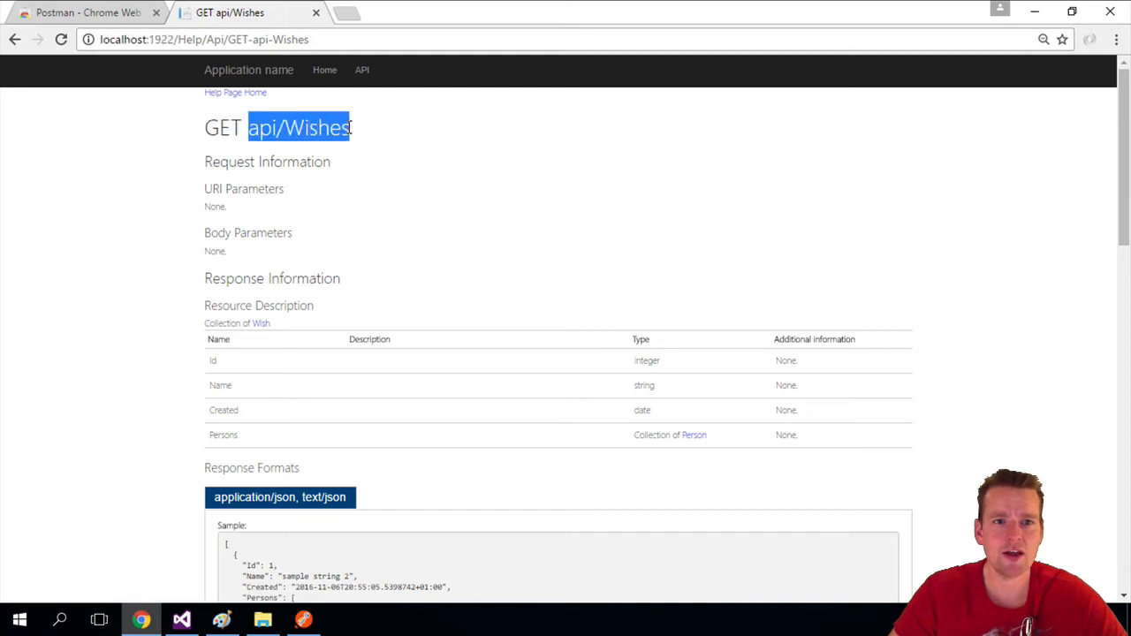
mouse_move(375, 196)
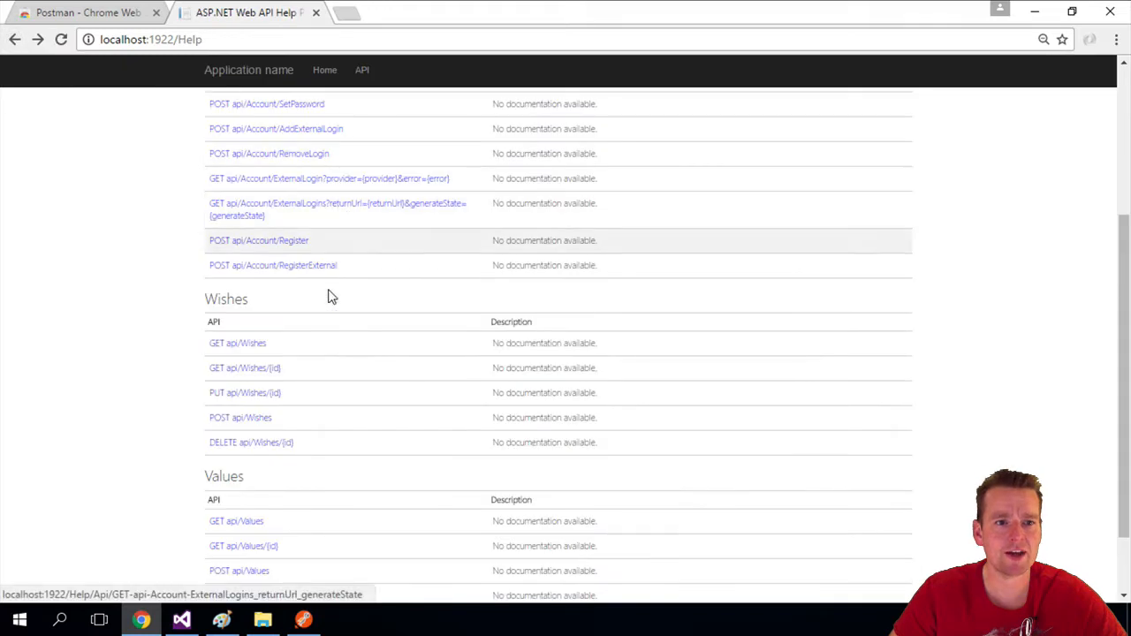
mouse_move(231, 378)
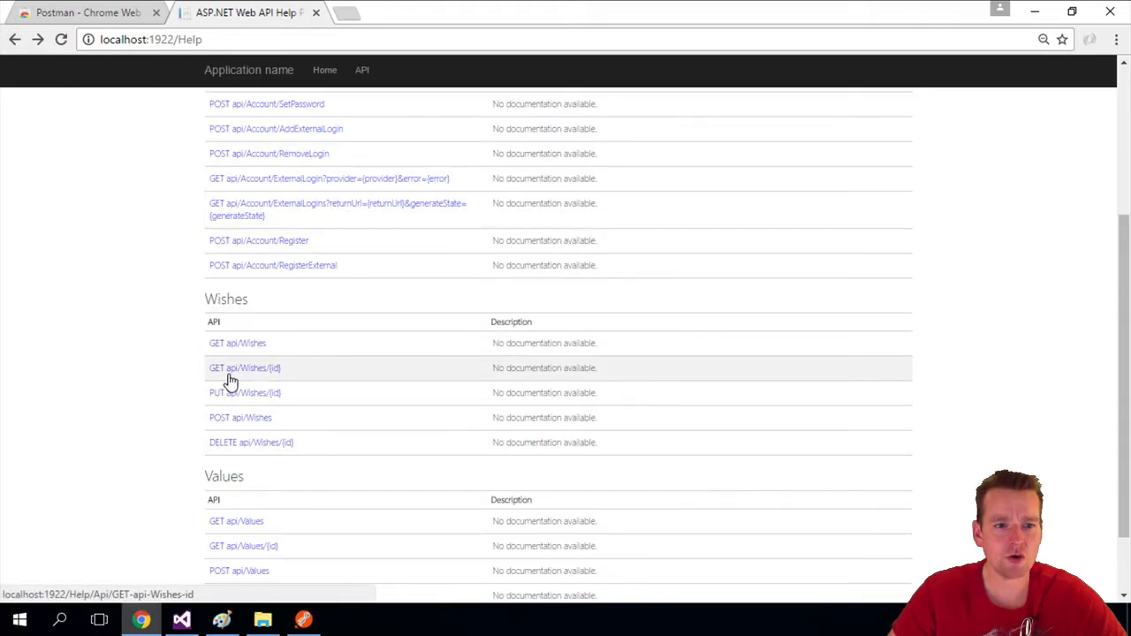
mouse_move(304, 480)
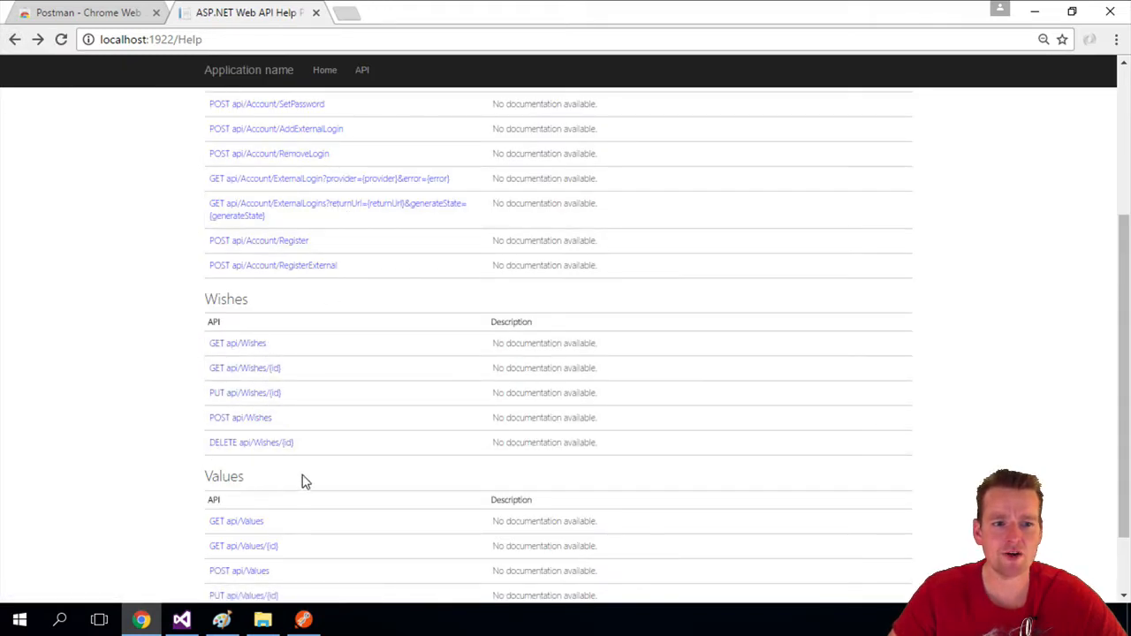
mouse_move(332, 191)
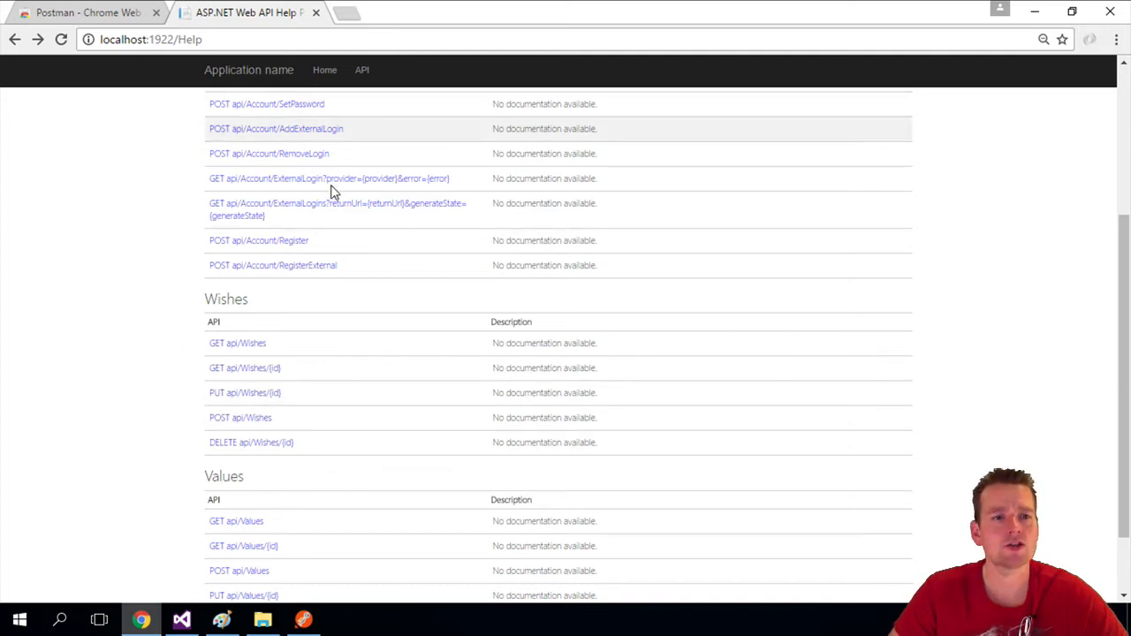
left_click(237, 342)
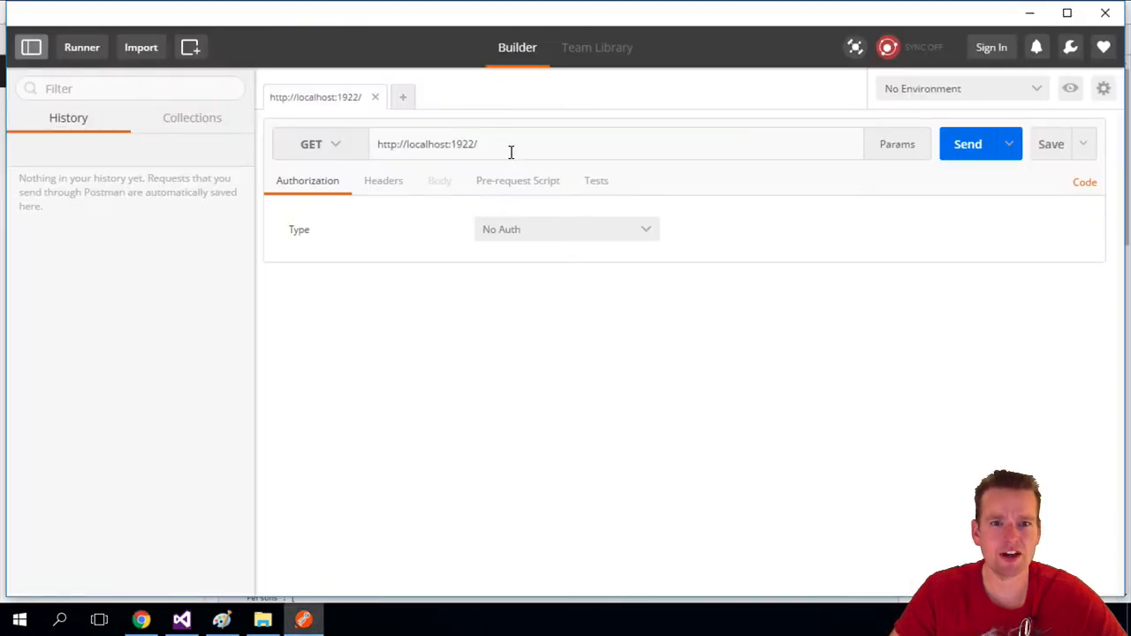
type("api/Wishes")
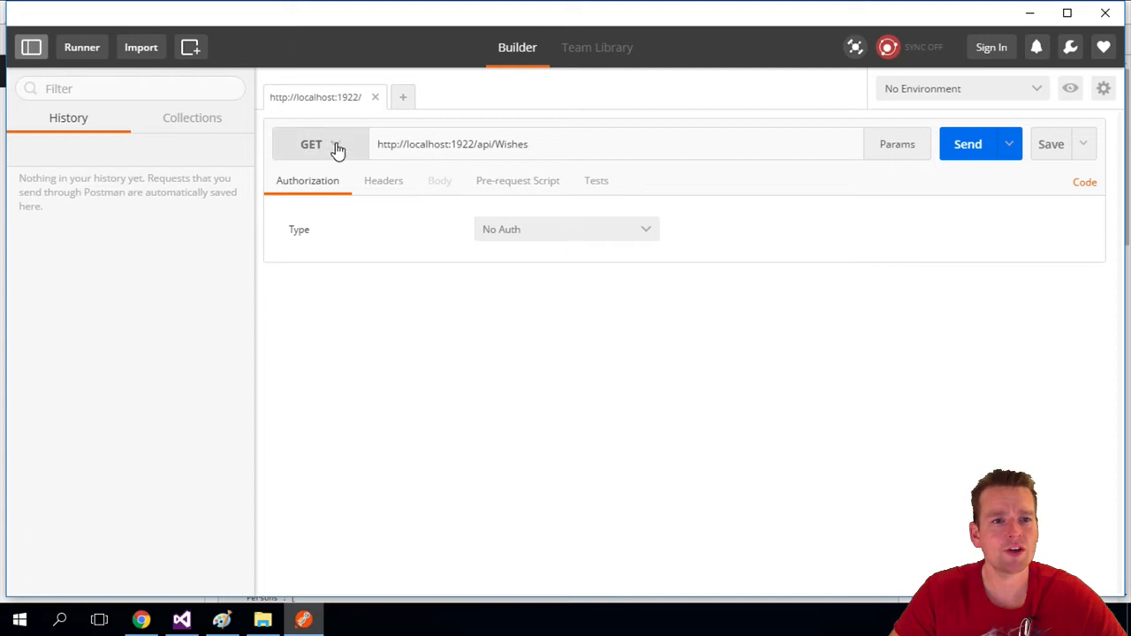
left_click(339, 145)
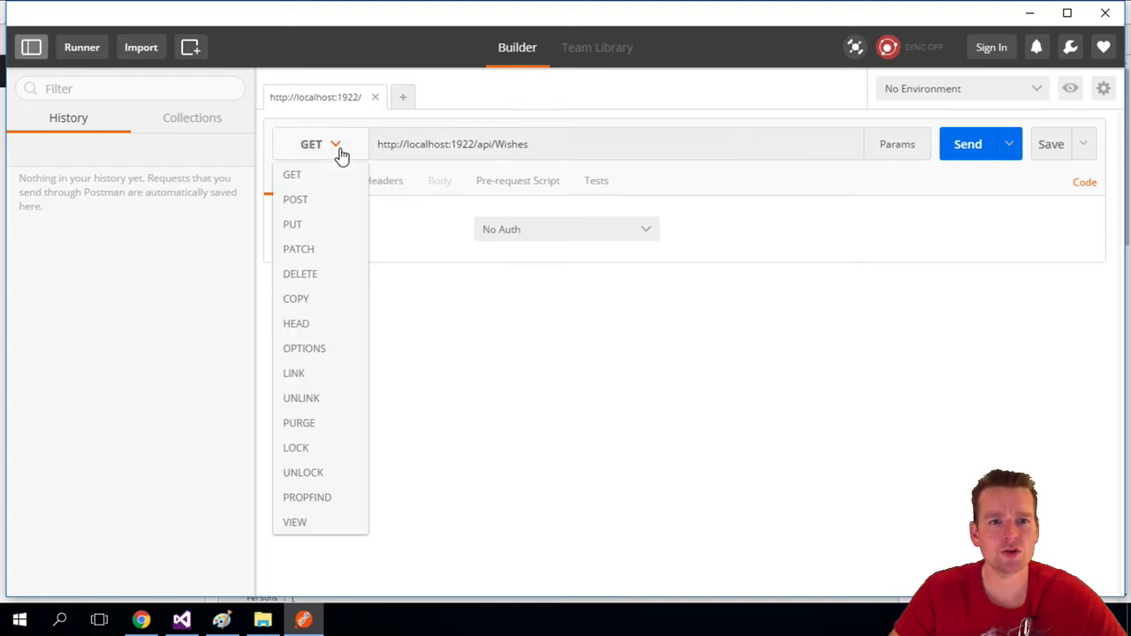
mouse_move(334, 284)
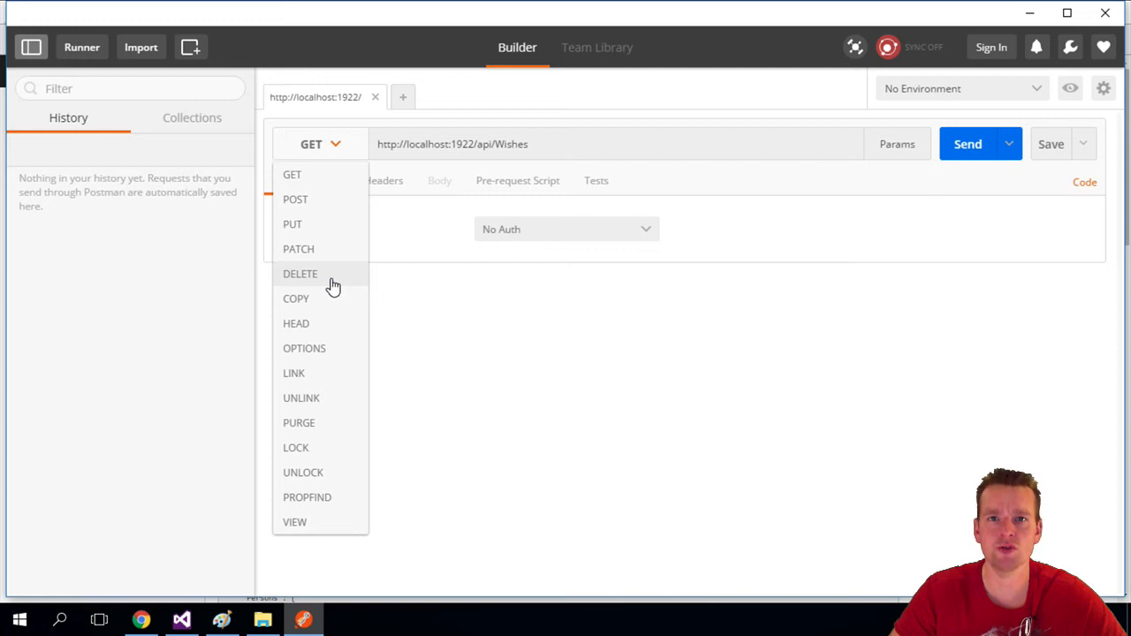
mouse_move(349, 438)
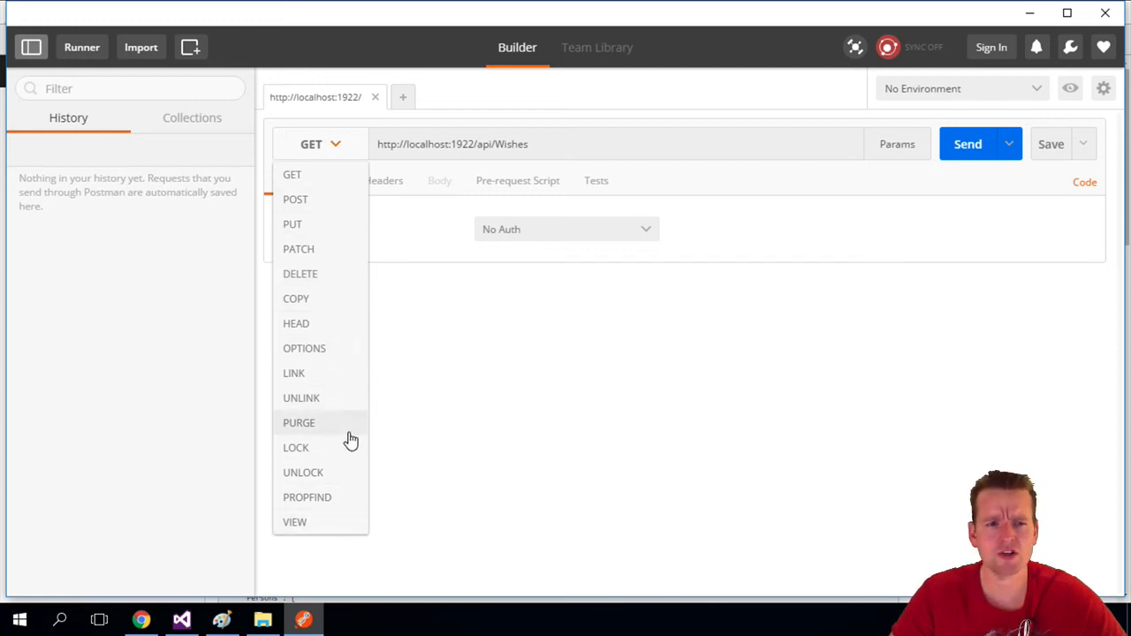
mouse_move(322, 175)
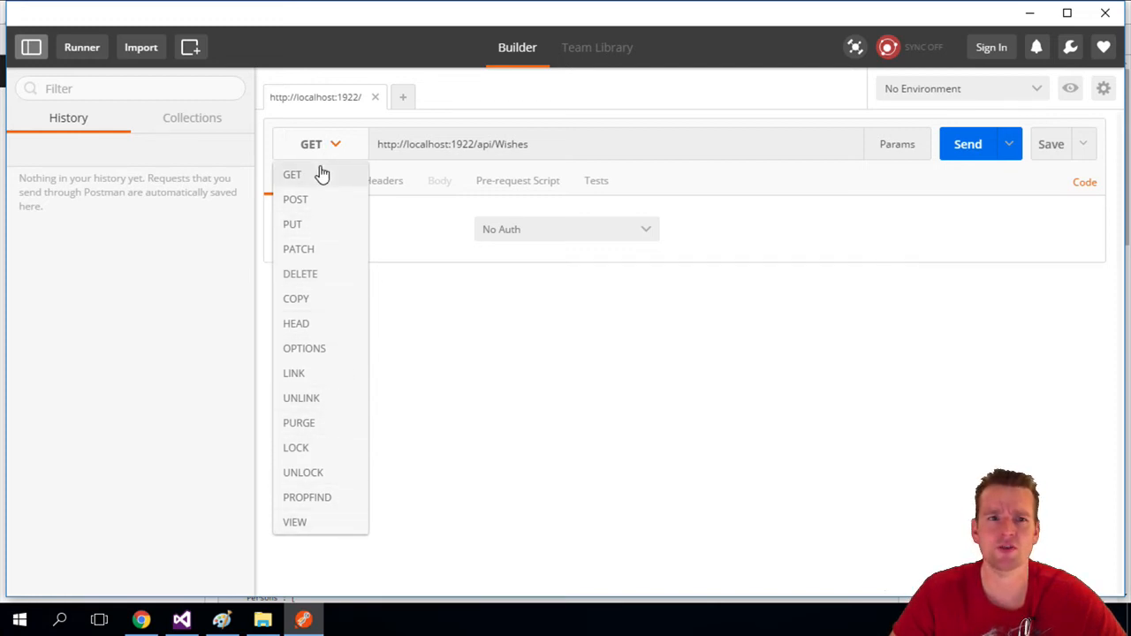
left_click(292, 175)
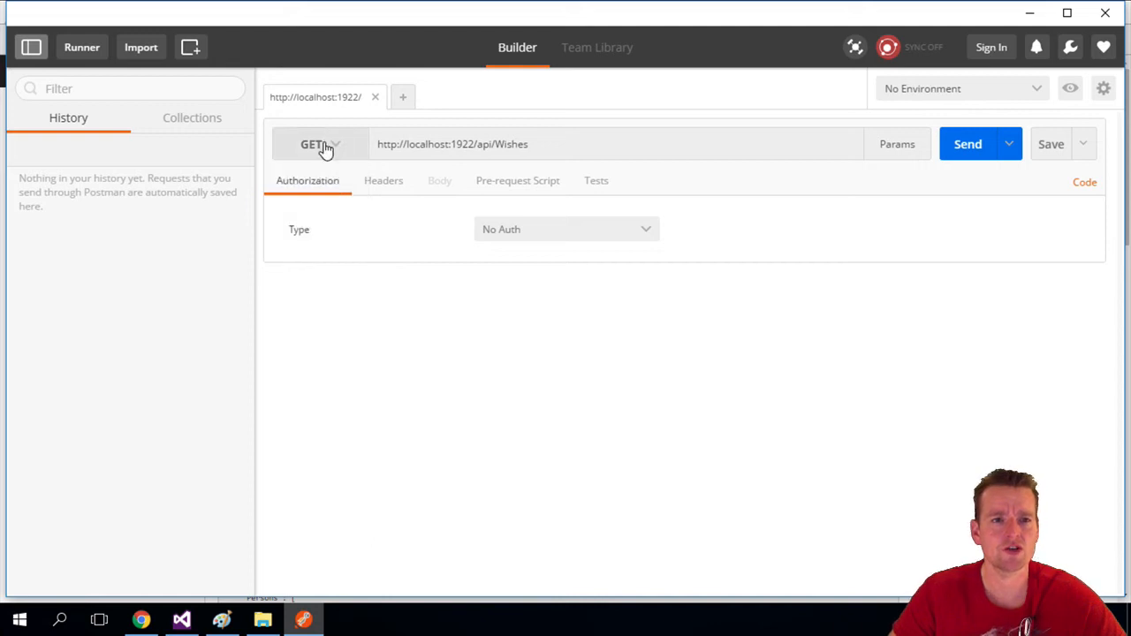
left_click(525, 144)
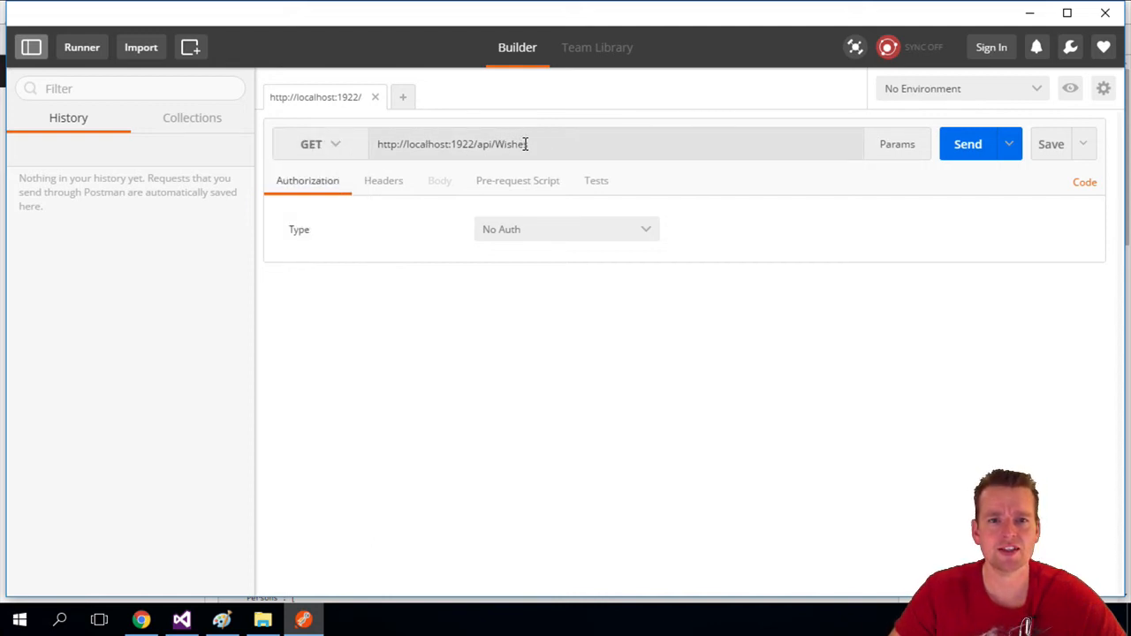
- Send GET api/Wishes for a 200 OK wish list, then extend the URL to api/Wishes/1
left_click(968, 145)
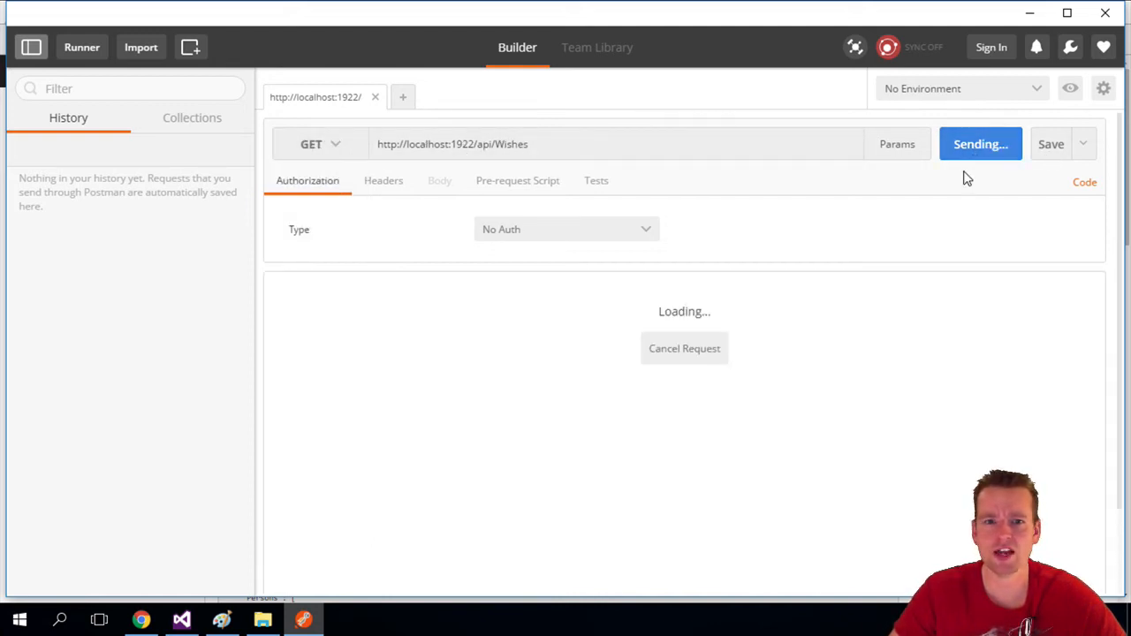
left_click(980, 143)
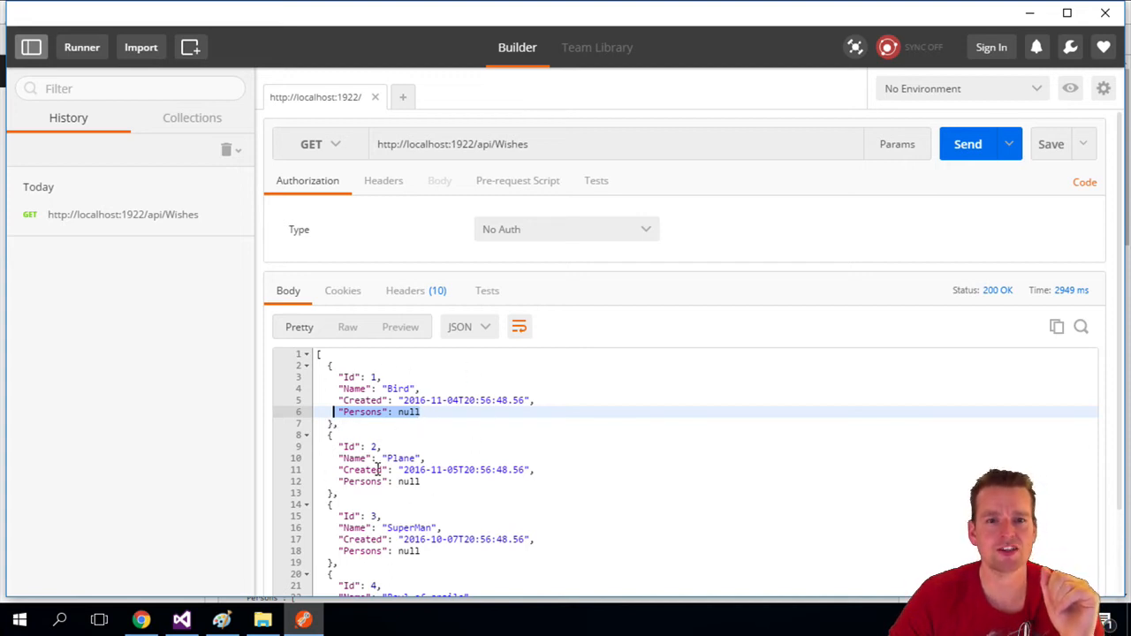
mouse_move(457, 327)
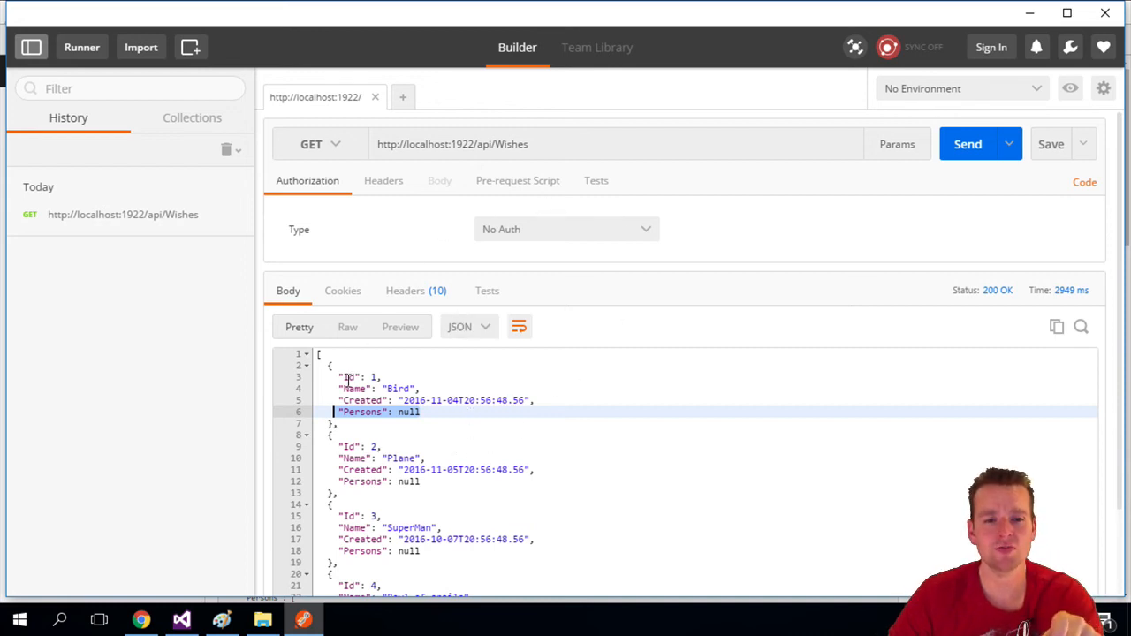
mouse_move(629, 463)
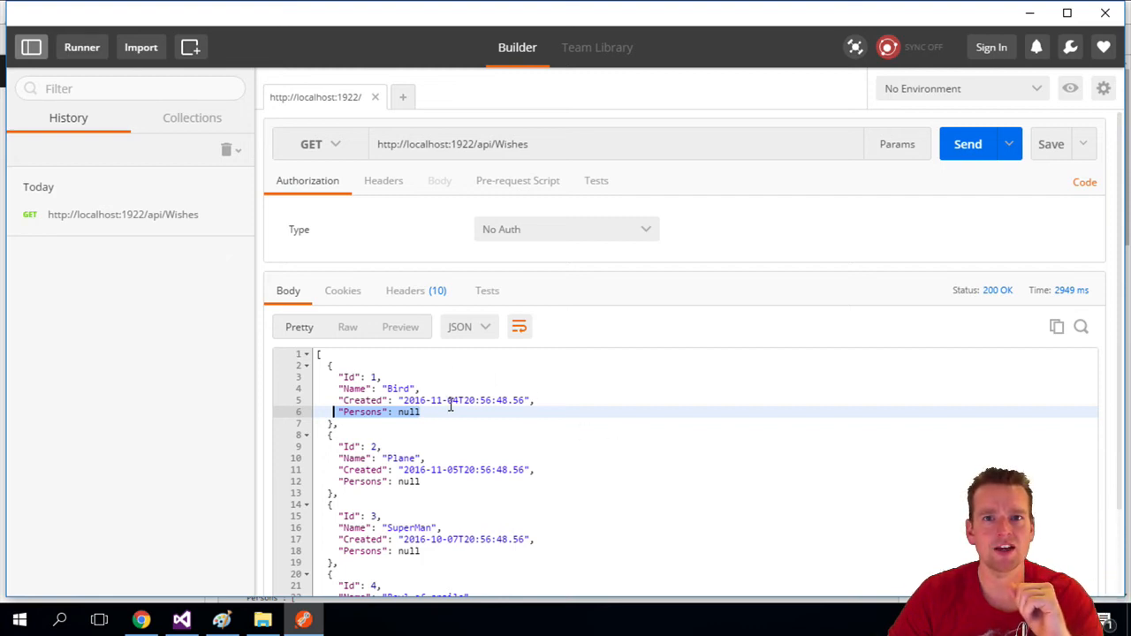
mouse_move(319, 191)
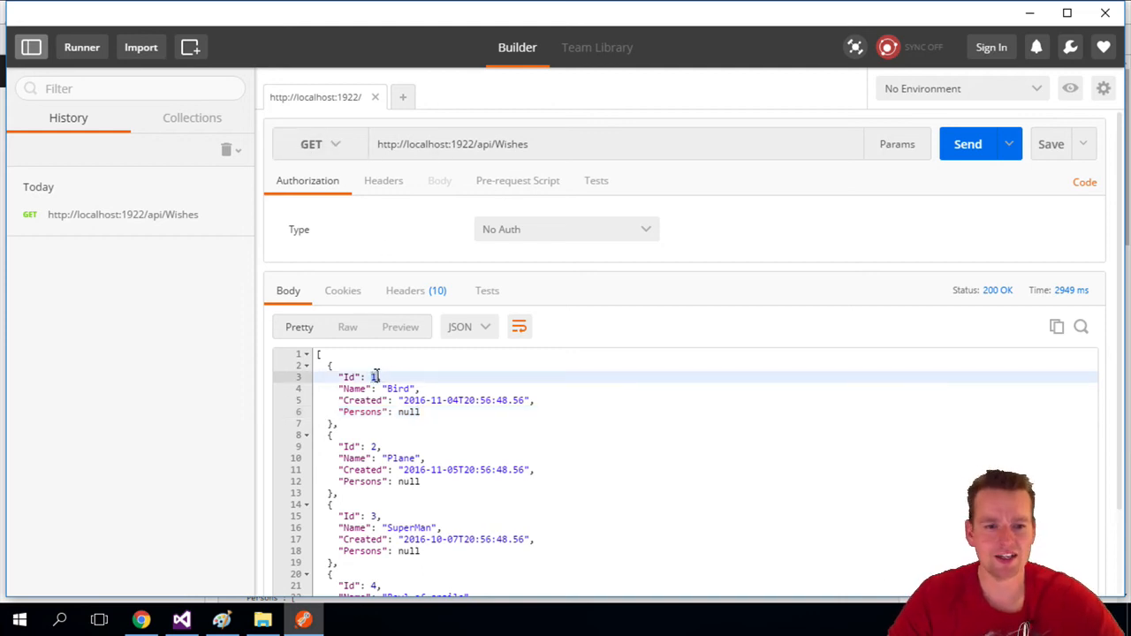
mouse_move(551, 138)
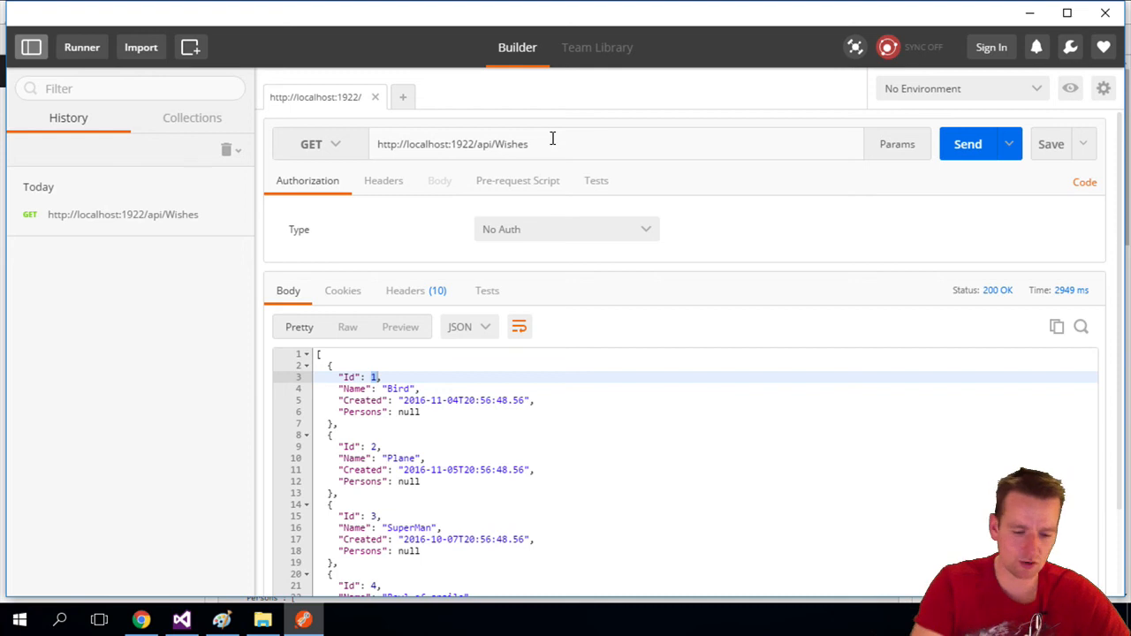
type("/1")
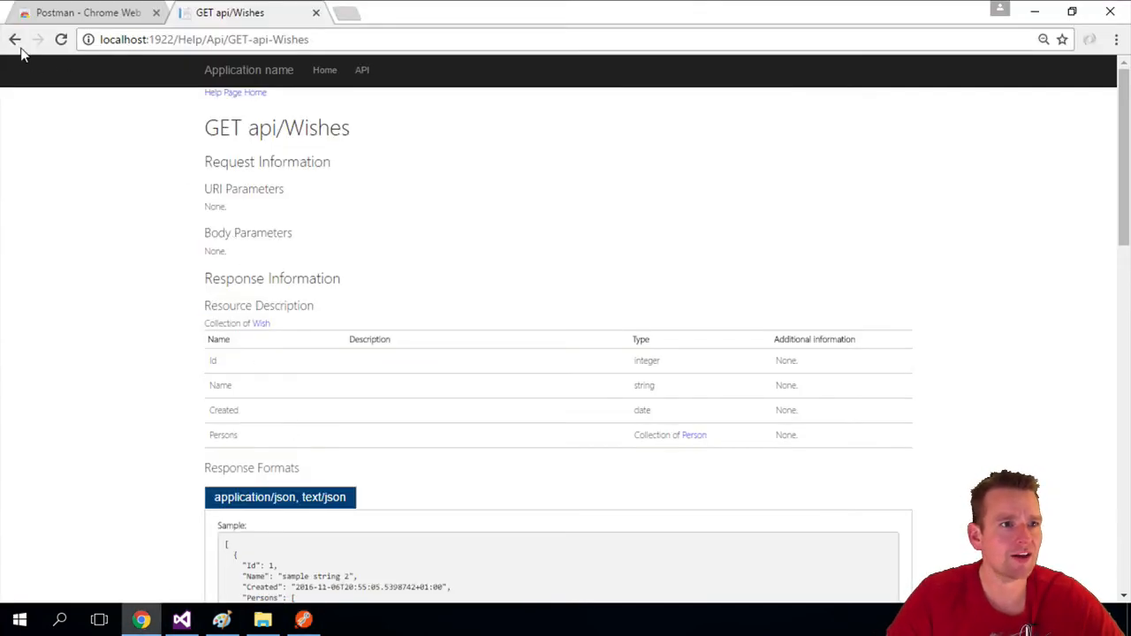
- Go back to the API list and follow the GET api/Wishes/{id} documentation link
left_click(15, 39)
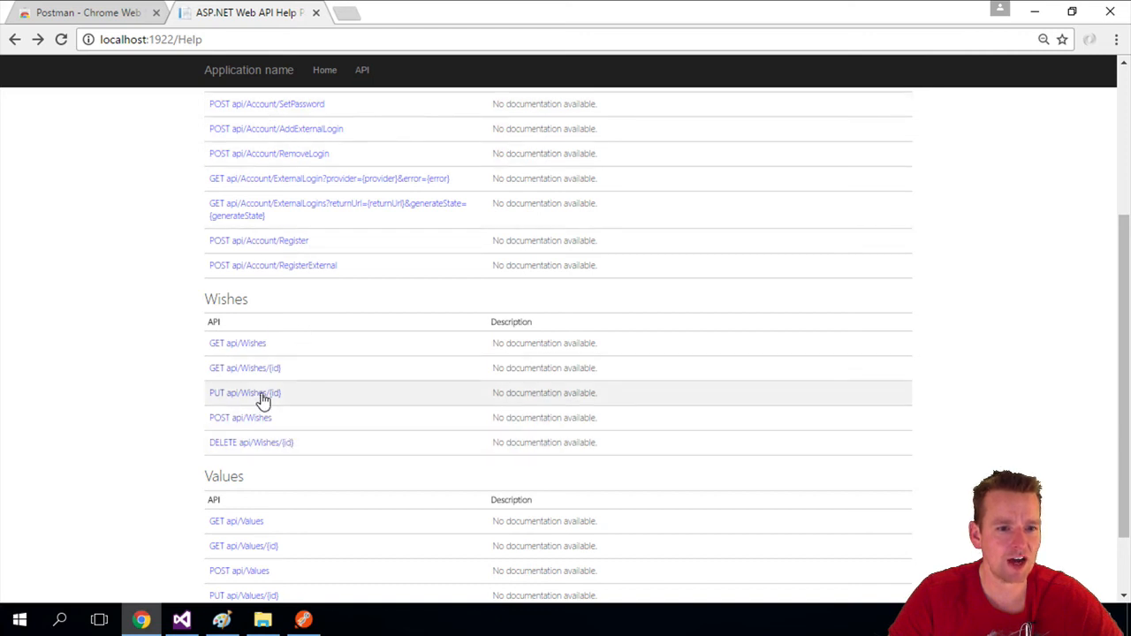
left_click(244, 369)
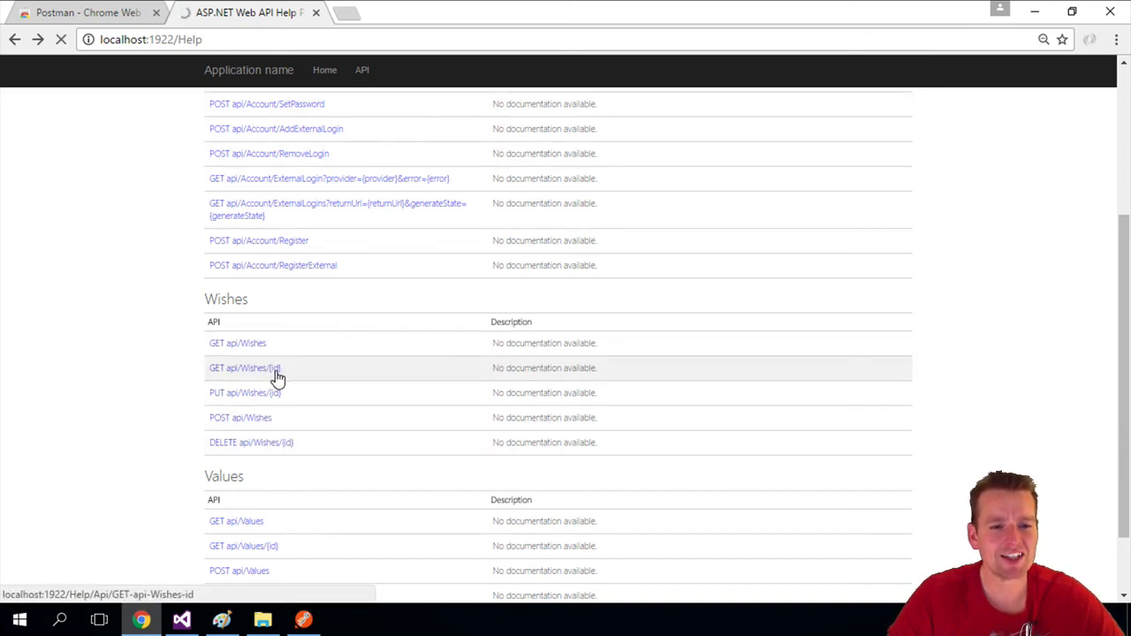
left_click(244, 367)
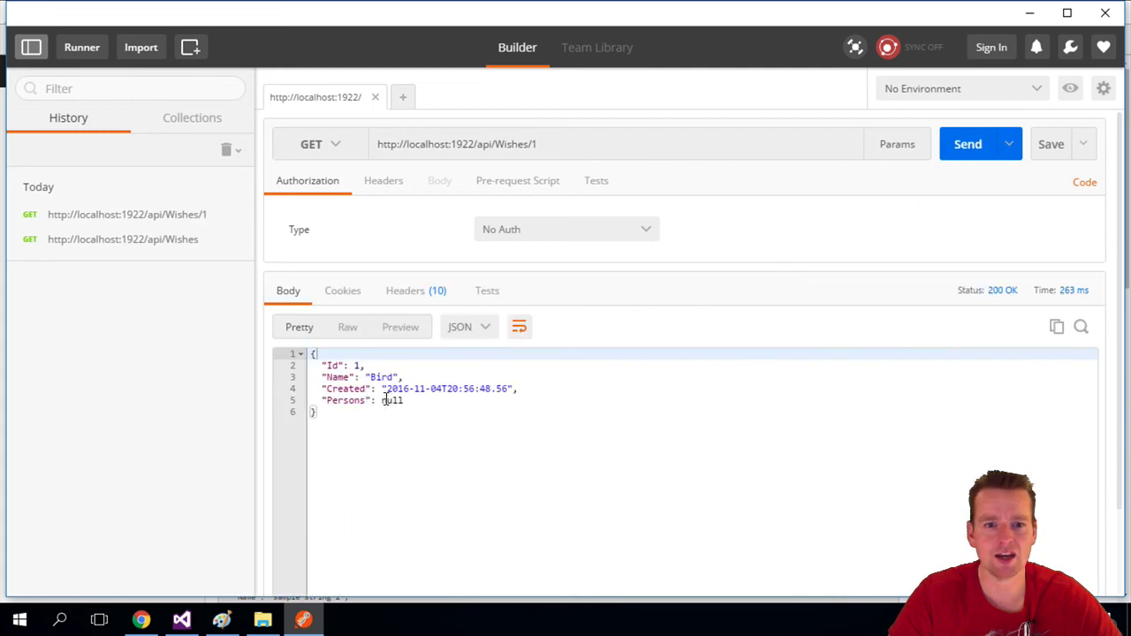
mouse_move(406, 399)
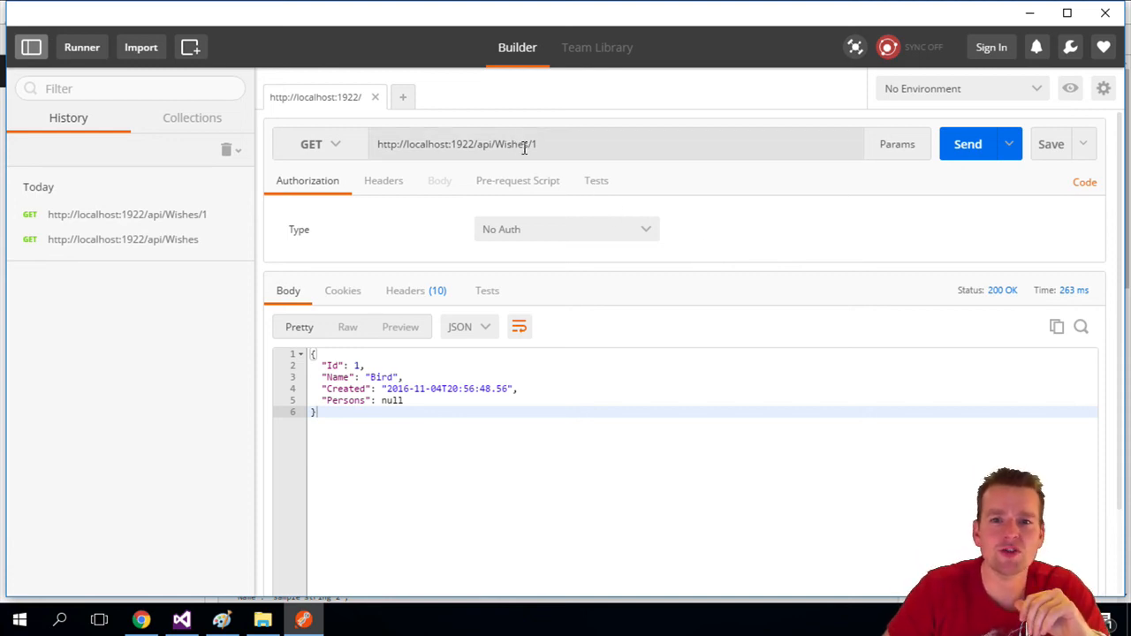
- Highlight the id 1 at the end of the api/Wishes/1 address after its 200 OK Bird response
double_click(544, 145)
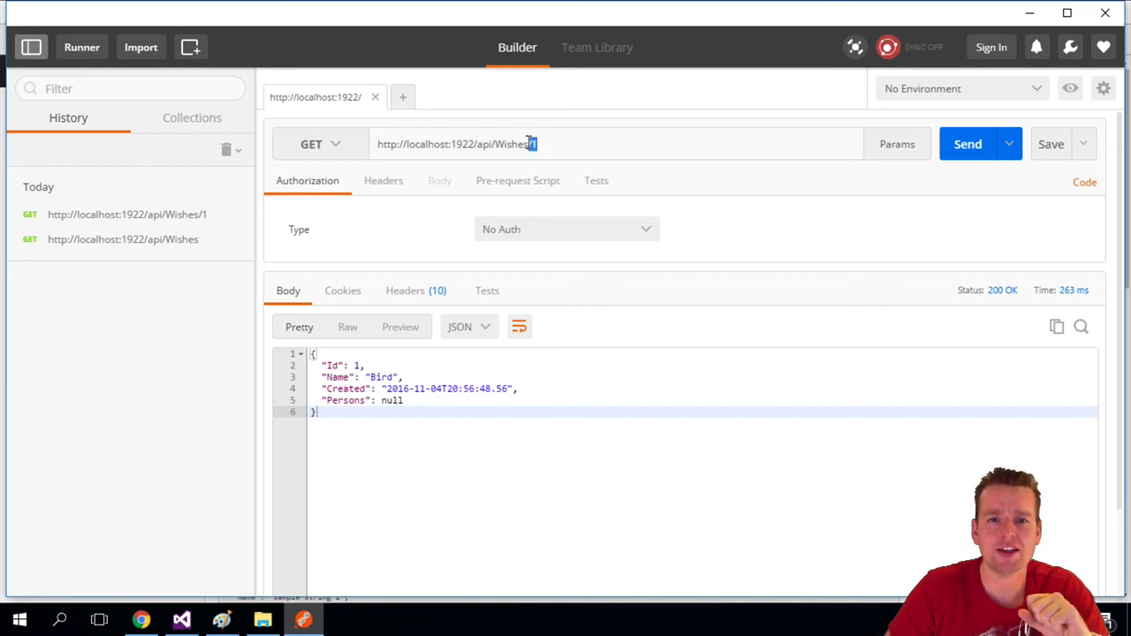
mouse_move(611, 177)
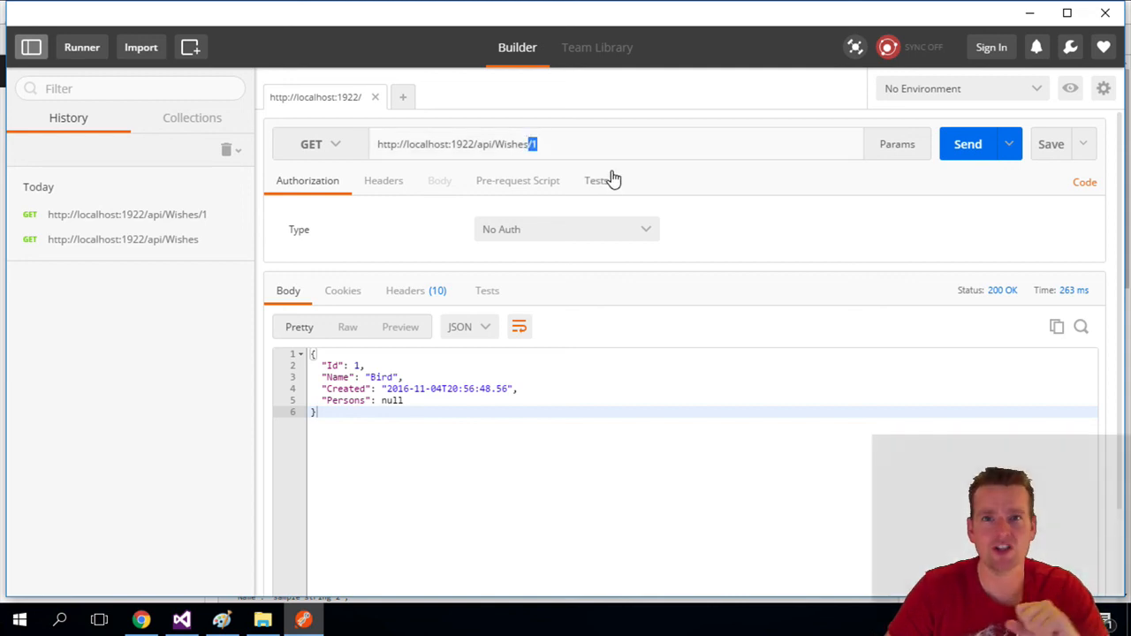